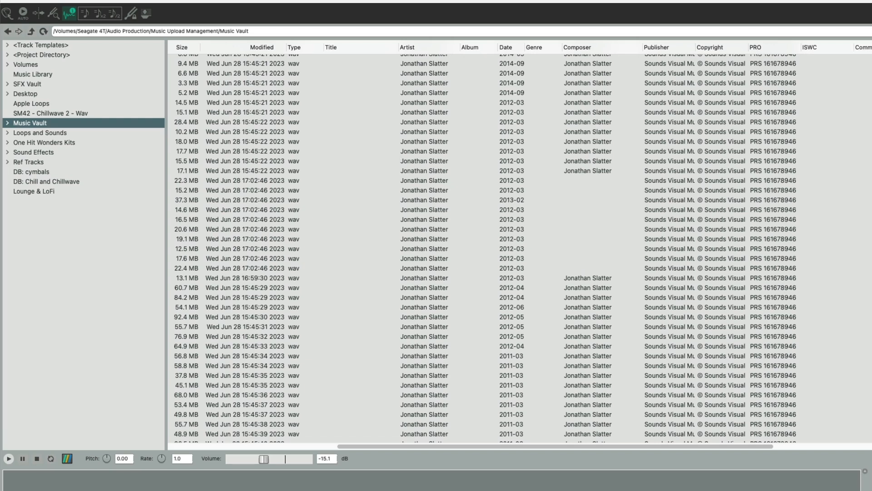
mouse_move(398, 177)
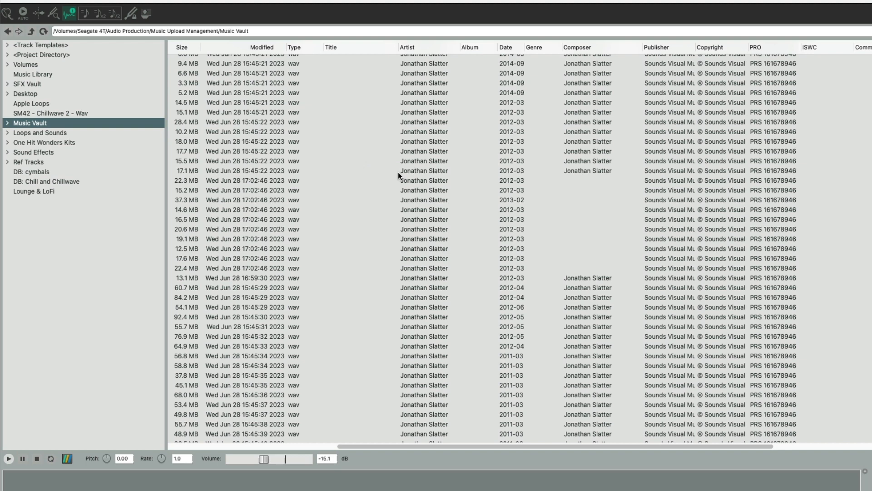
mouse_move(395, 175)
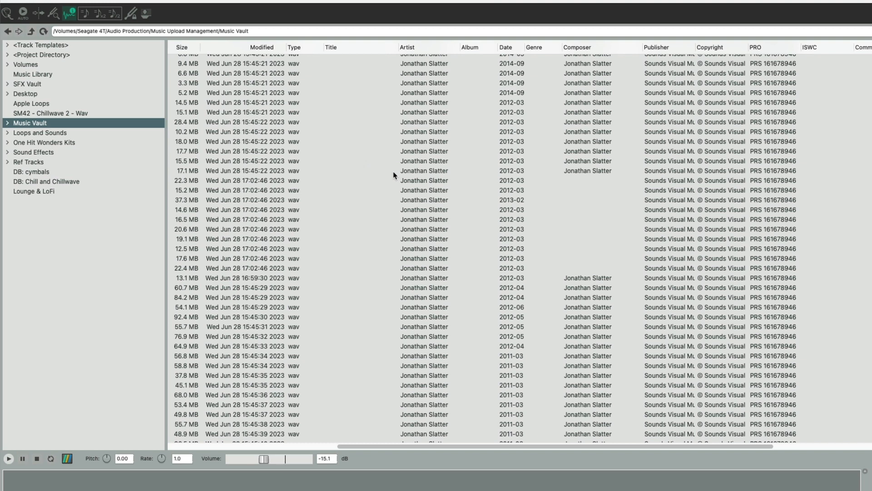
mouse_move(139, 160)
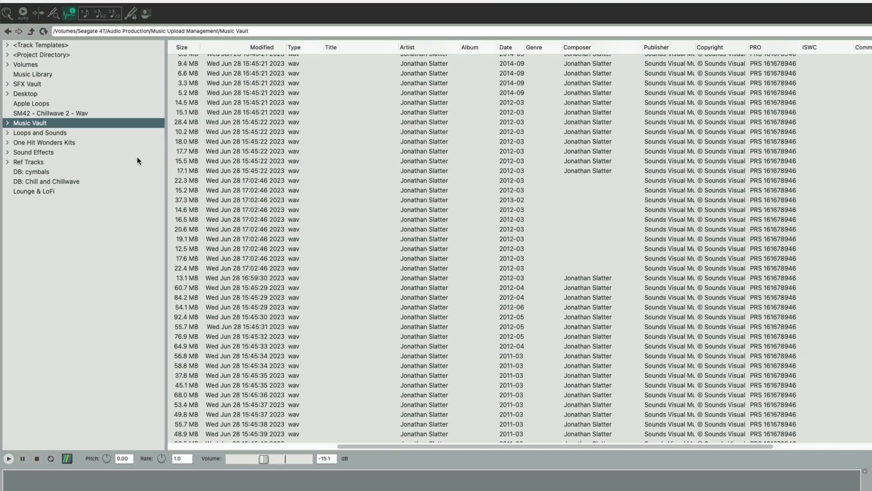
mouse_move(88, 109)
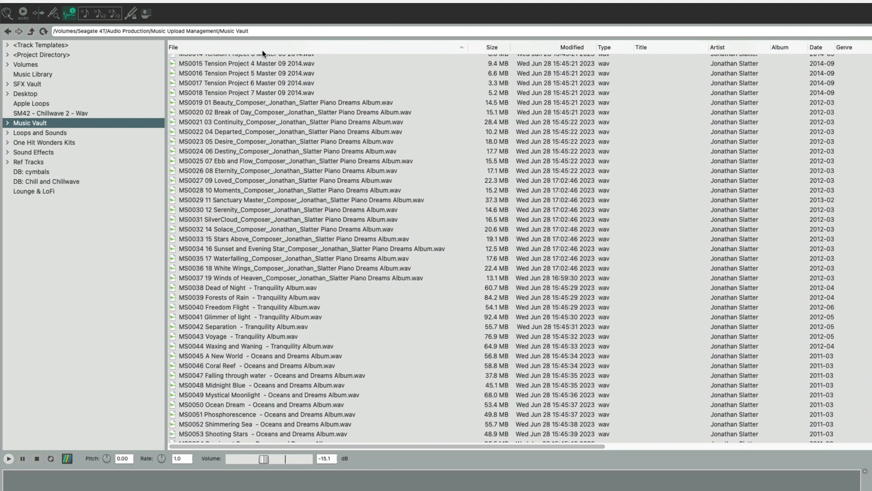
mouse_move(575, 42)
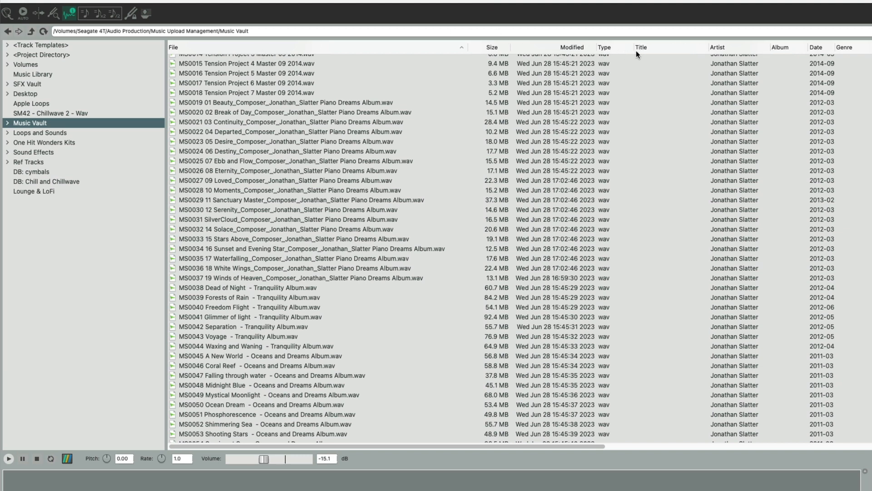
mouse_move(854, 55)
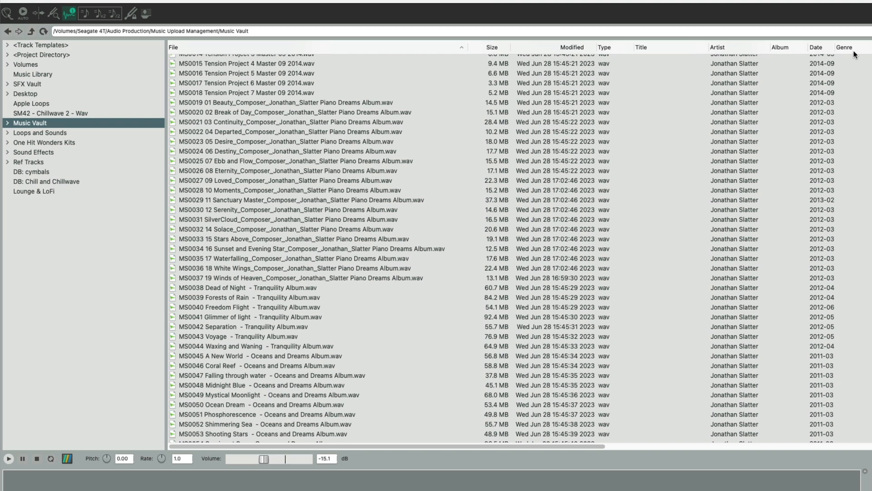
scroll(right, 3)
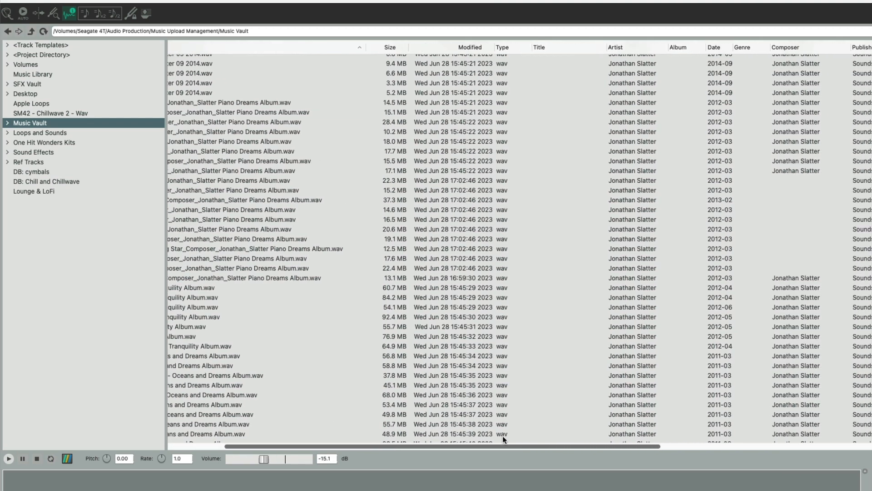
scroll(right, 3)
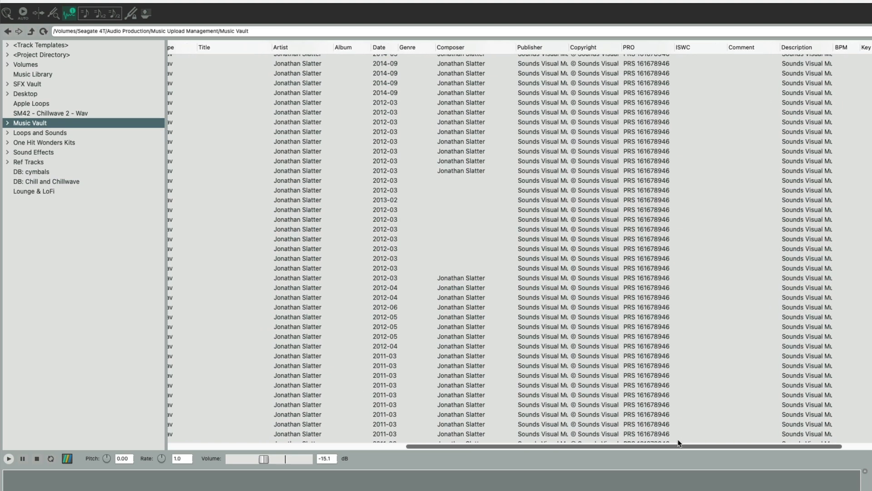
mouse_move(434, 157)
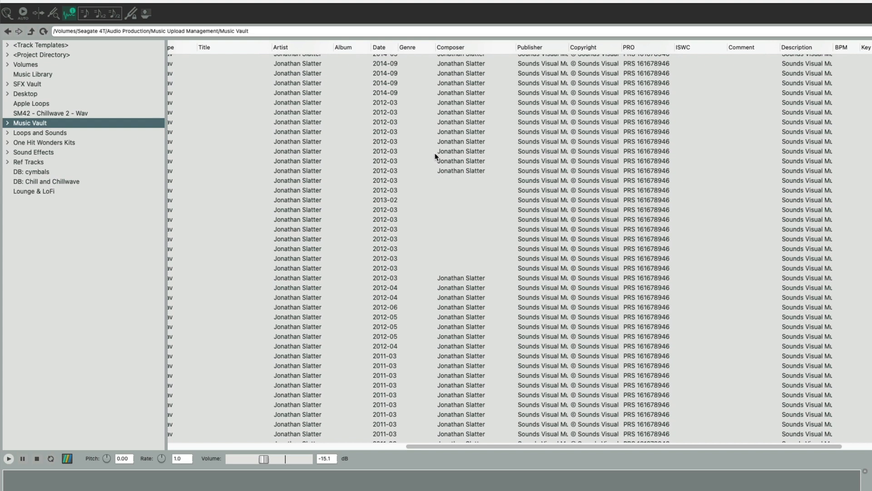
mouse_move(477, 52)
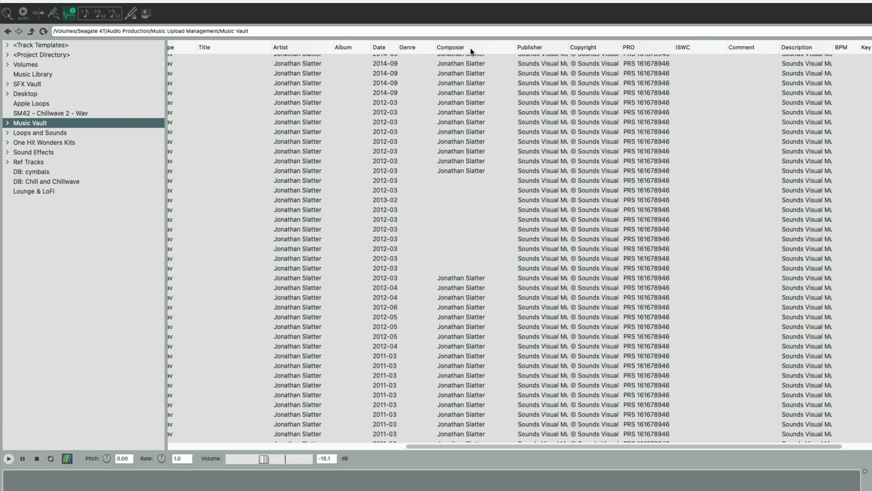
mouse_move(503, 49)
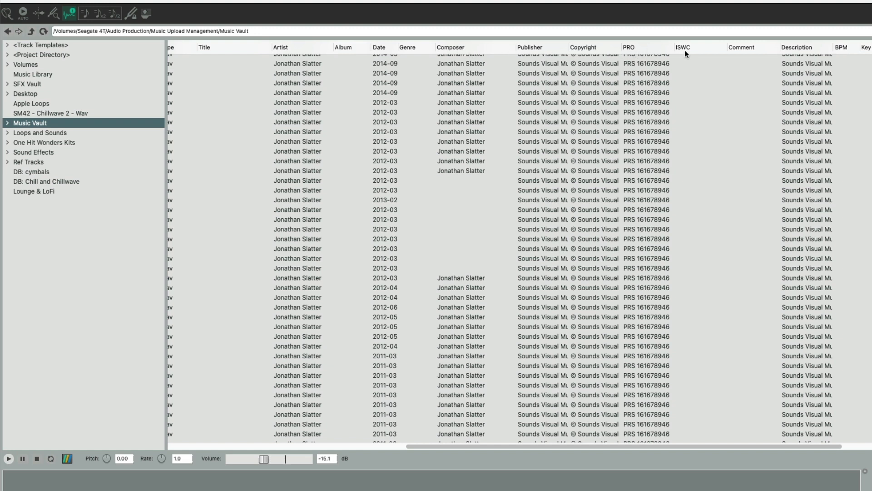
mouse_move(499, 51)
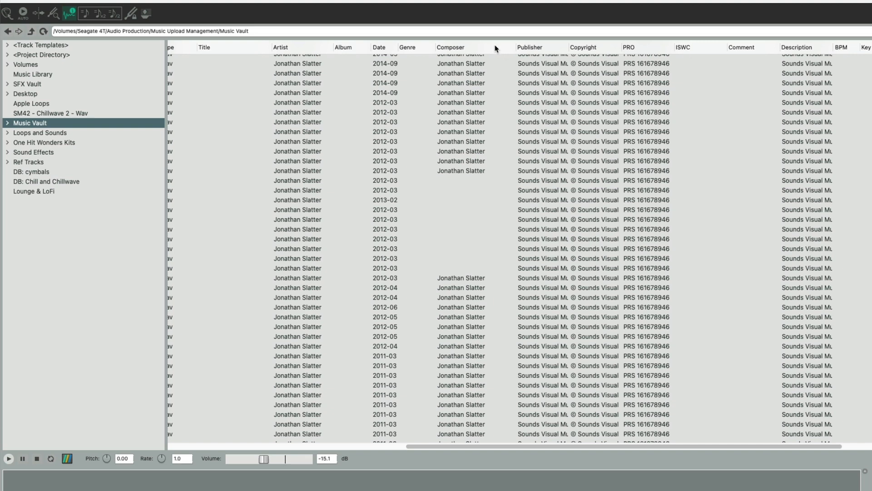
right_click(490, 47)
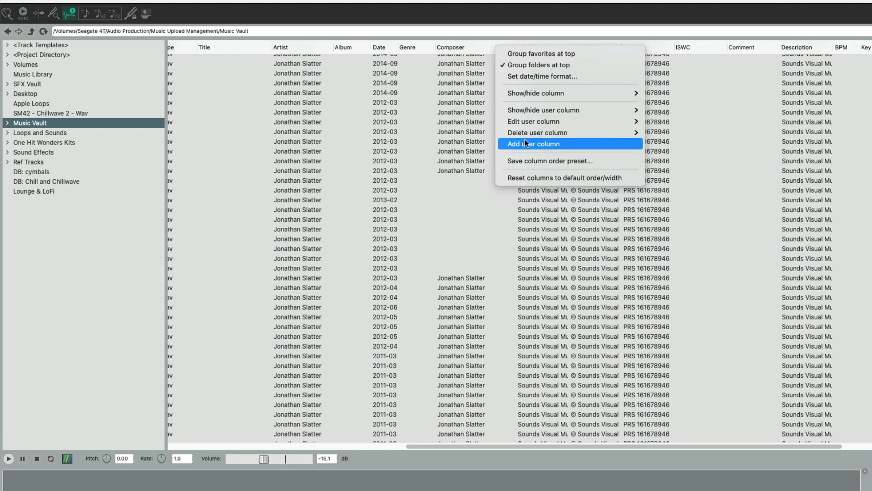
mouse_move(523, 146)
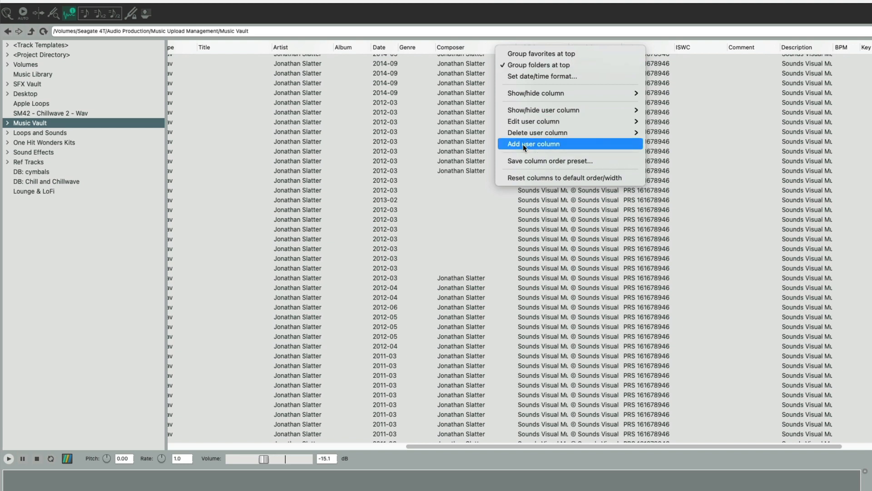
mouse_move(533, 121)
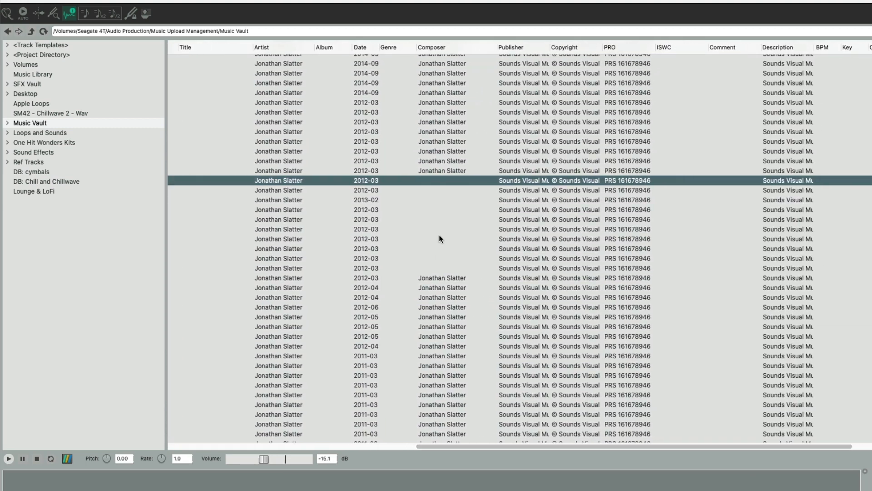
double_click(456, 180)
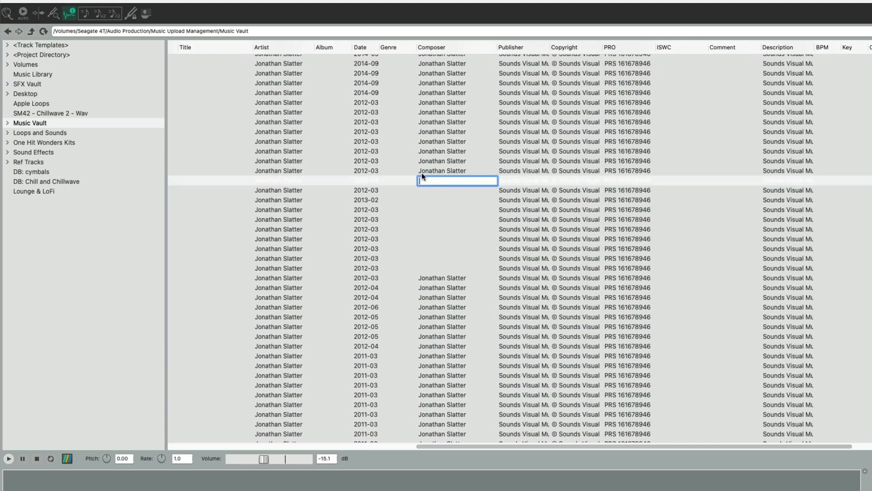
text(Joanthan Sk)
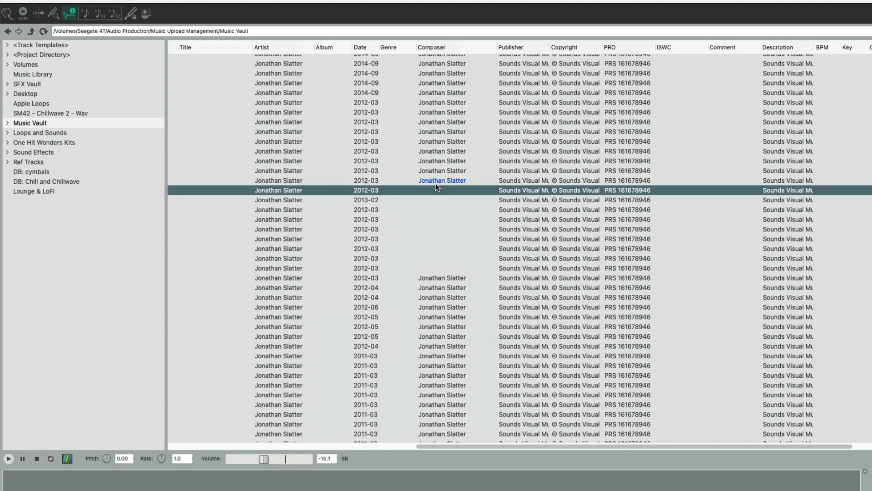
mouse_move(432, 177)
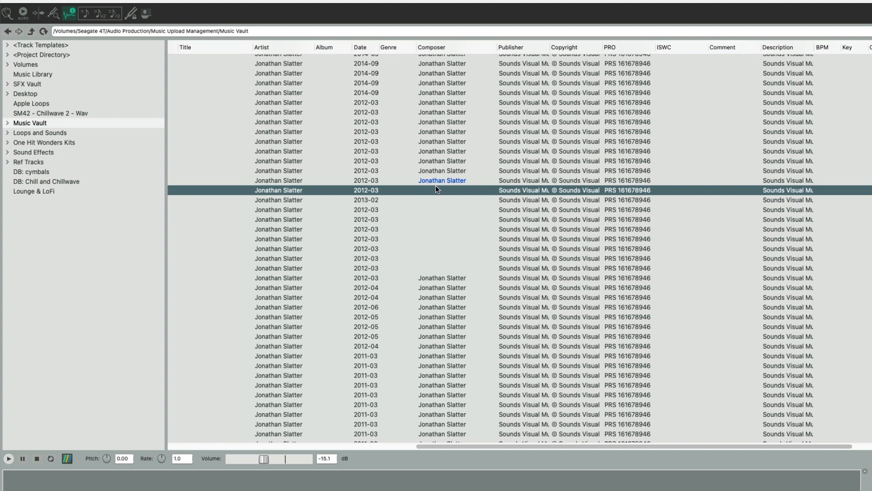
mouse_move(438, 196)
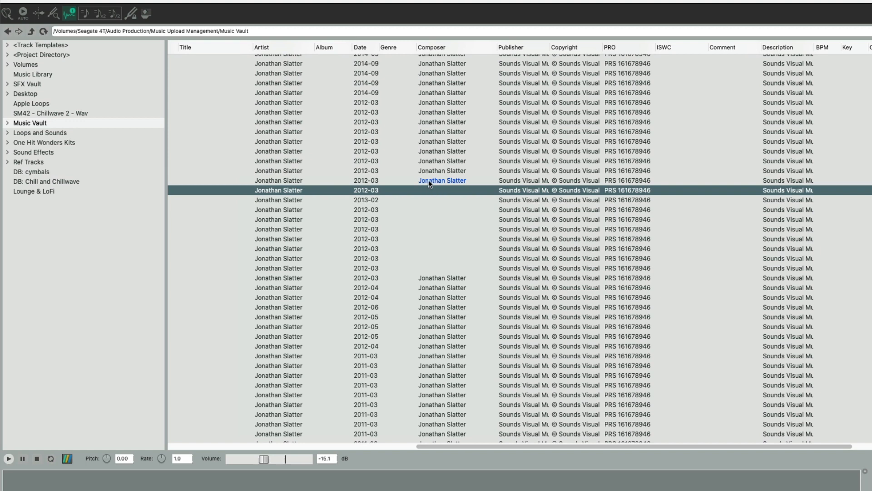
Write the Jonathan Slatter composer tag into that file's media.
right_click(429, 181)
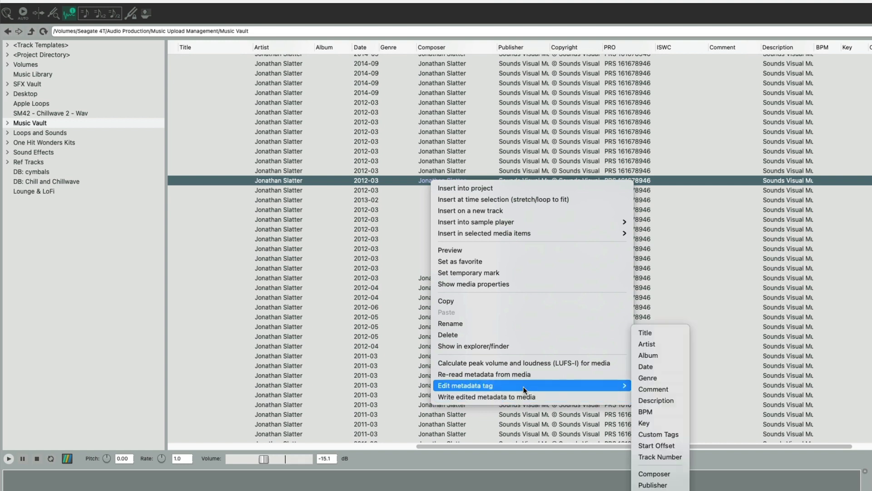
mouse_move(487, 397)
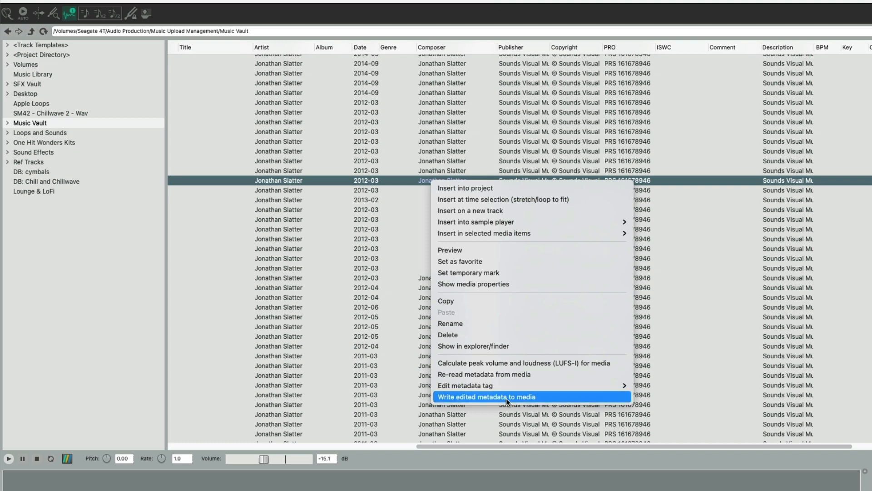
click(486, 396)
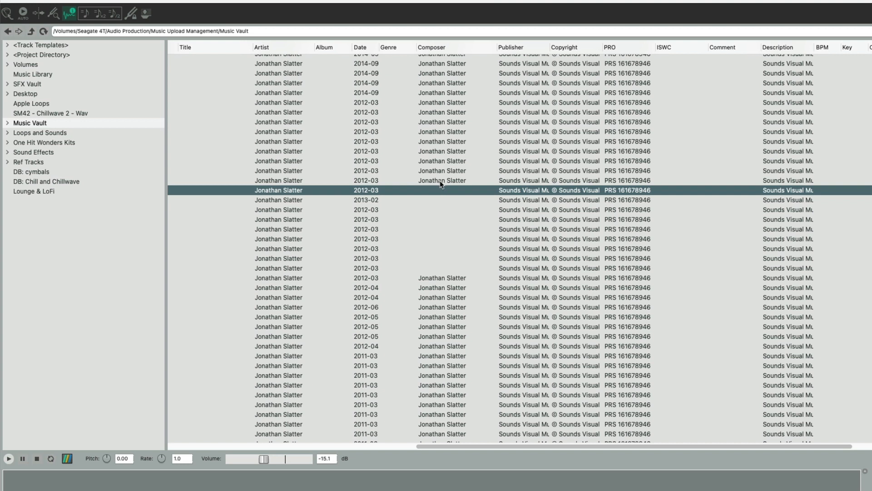
mouse_move(435, 198)
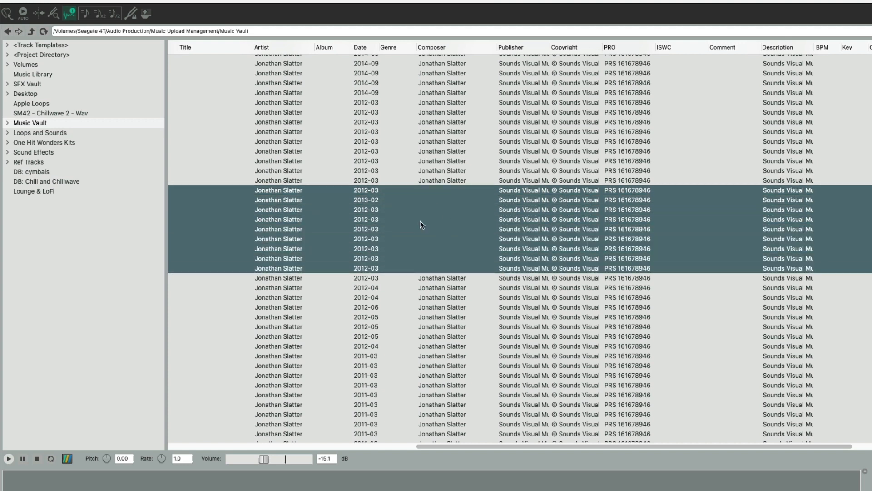
Set the Composer tag of the nine untagged tracks to Jonathan Slatter.
right_click(420, 224)
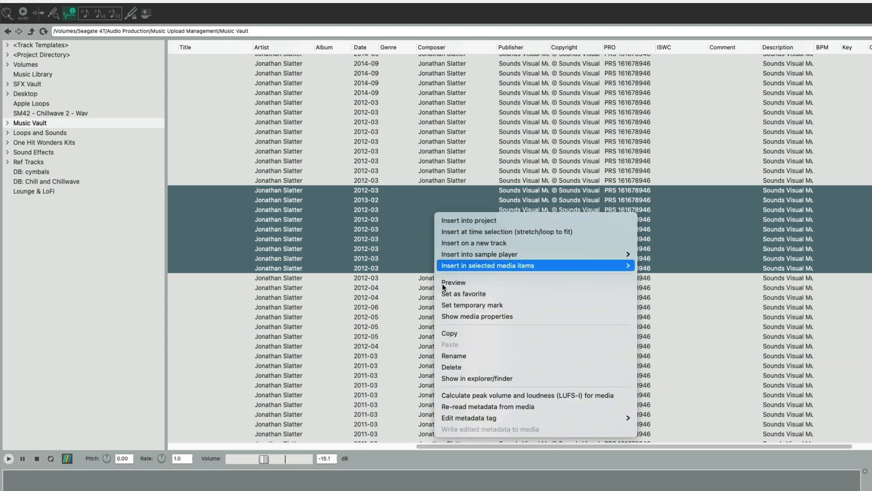
mouse_move(468, 418)
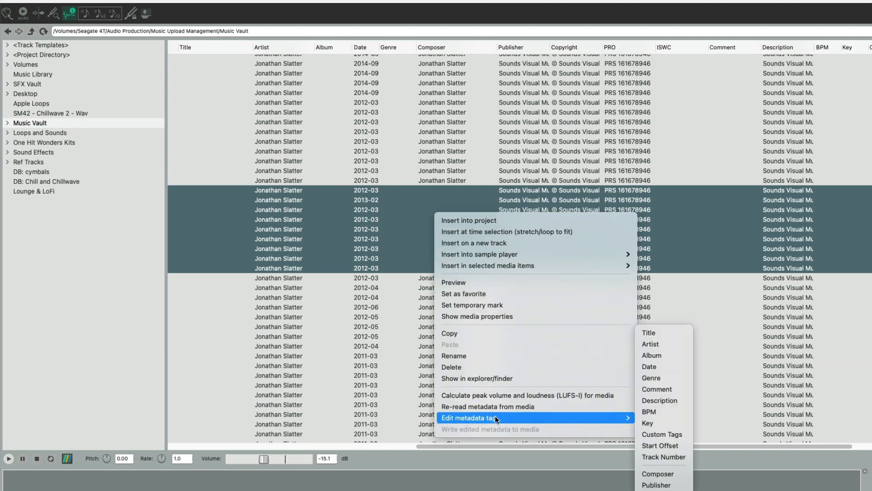
mouse_move(662, 473)
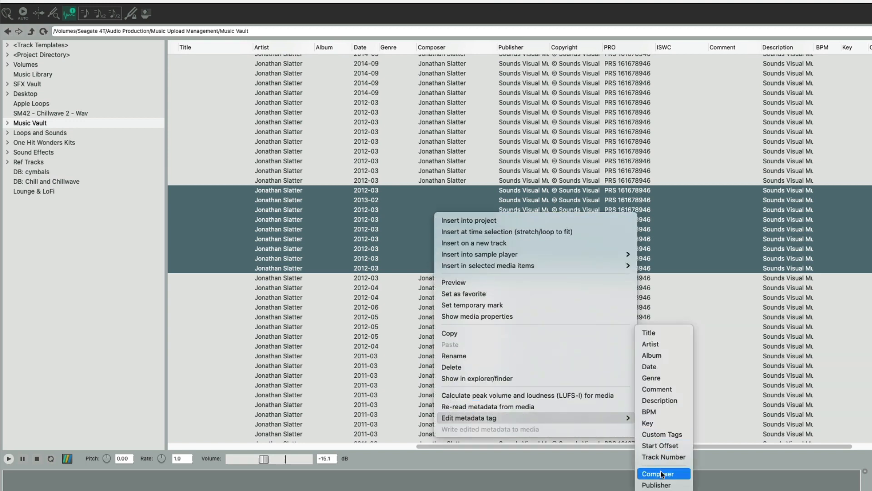
click(660, 474)
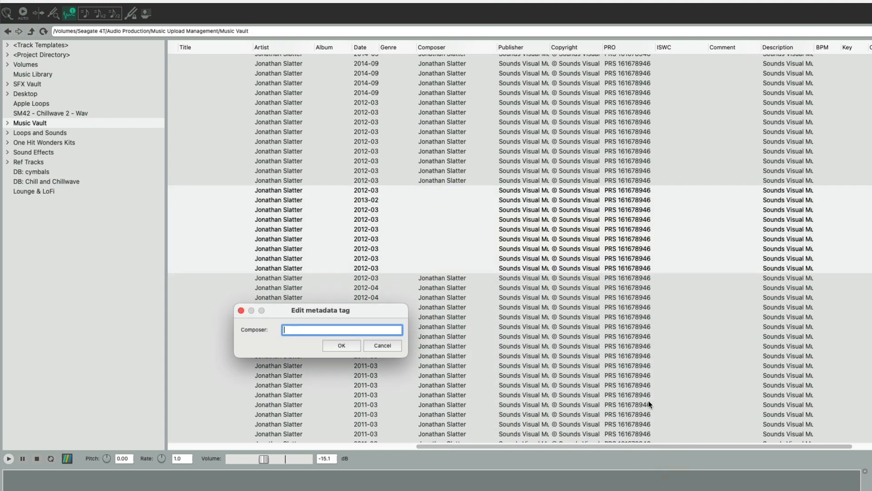
text(Jonathan Slatter)
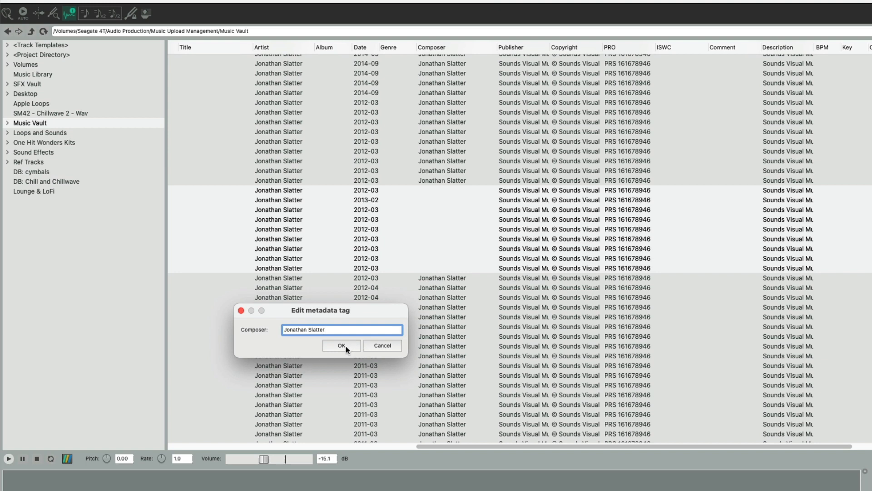
click(341, 345)
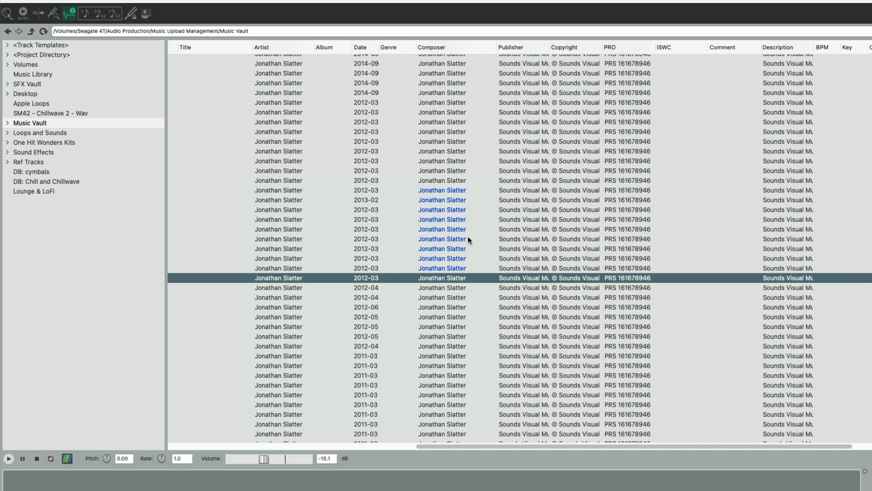
mouse_move(433, 273)
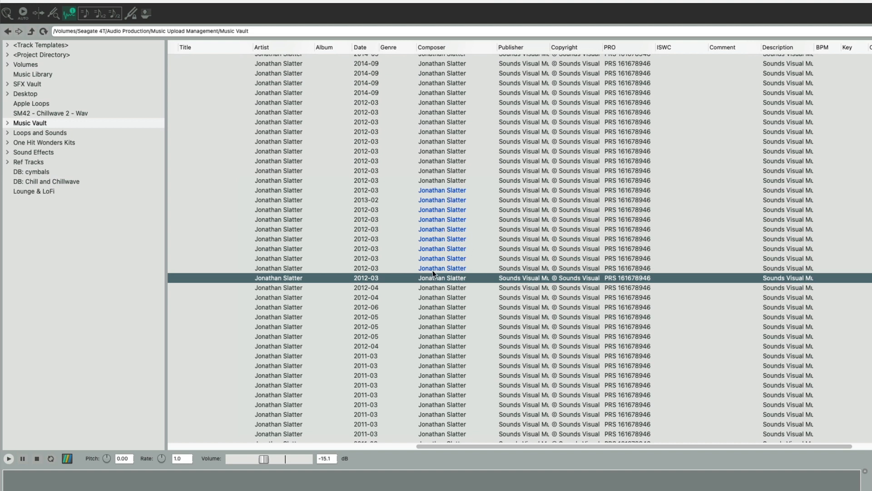
Write the nine pending Jonathan Slatter composer edits into their WAV files.
click(439, 219)
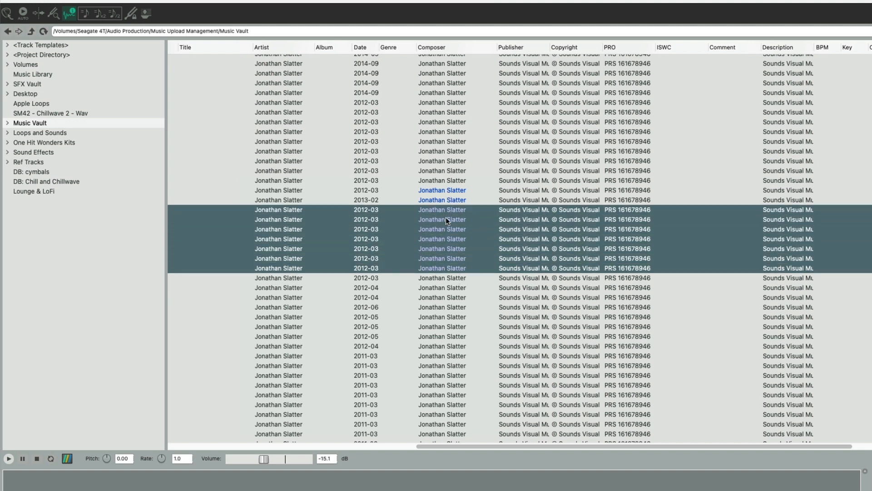
right_click(446, 219)
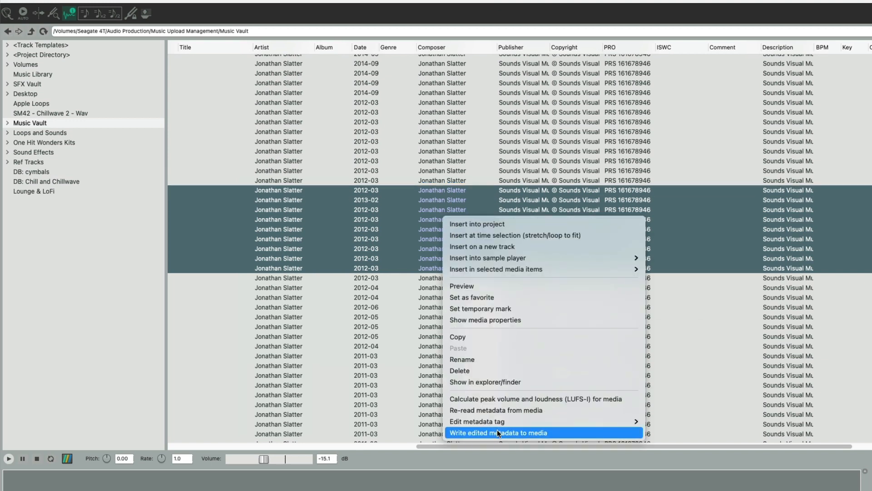
click(497, 432)
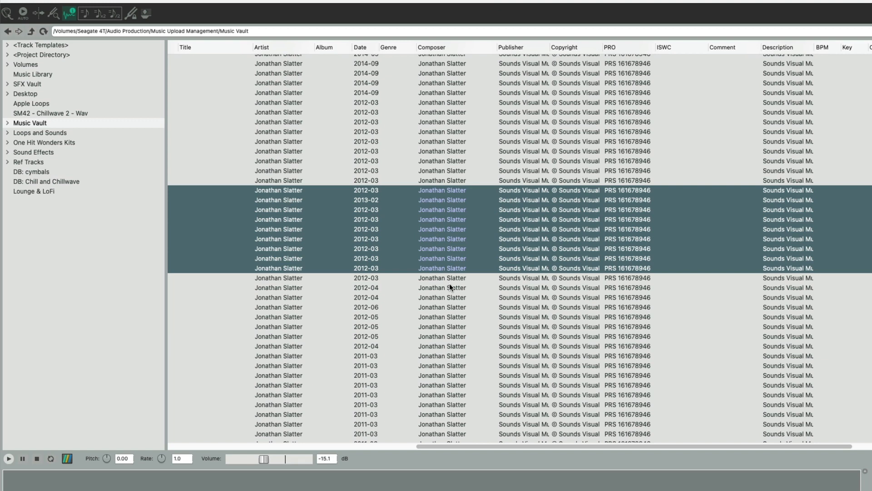
mouse_move(445, 285)
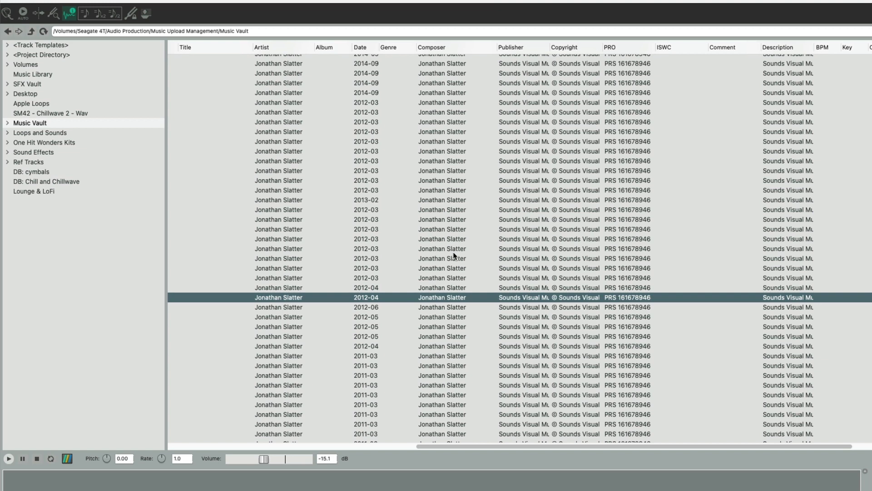
mouse_move(452, 250)
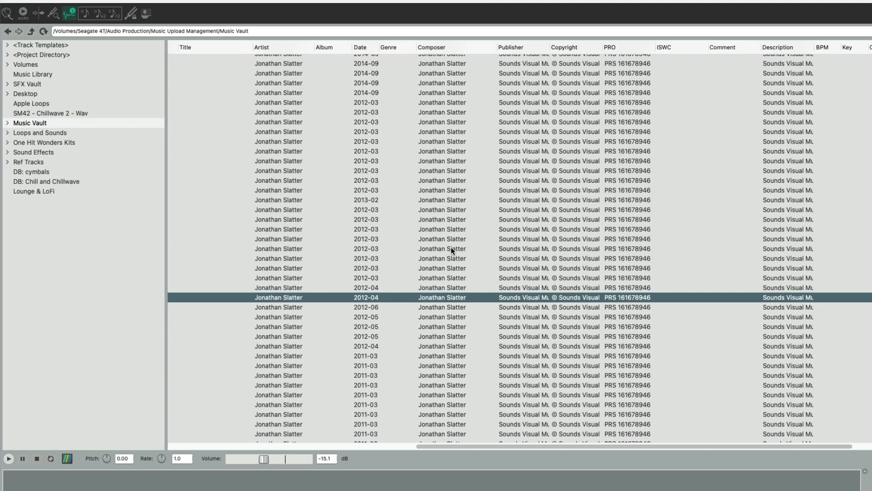
right_click(451, 248)
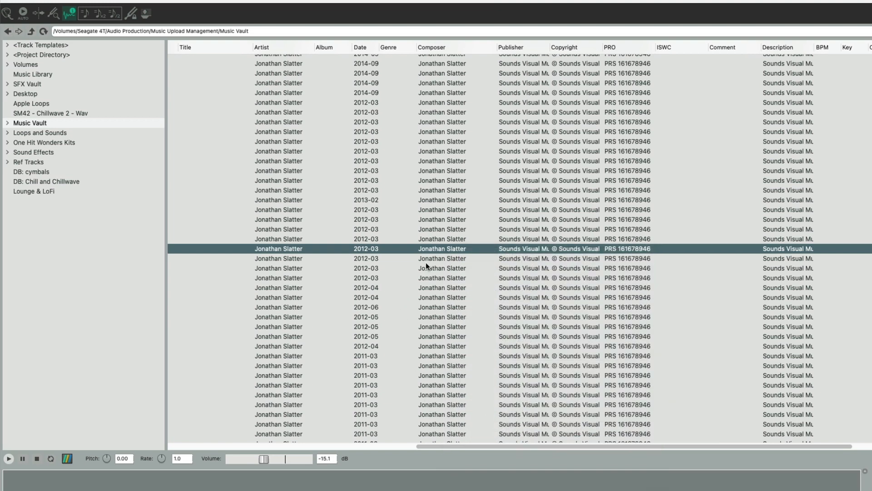
mouse_move(436, 261)
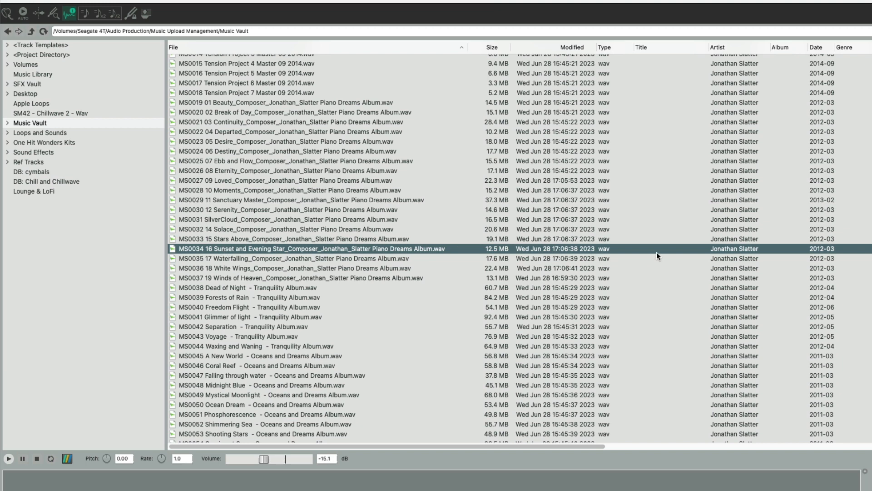
mouse_move(659, 252)
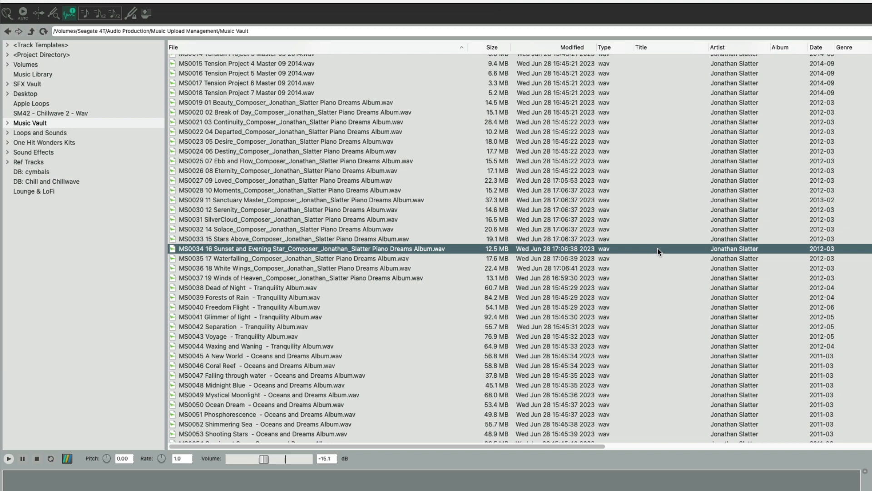